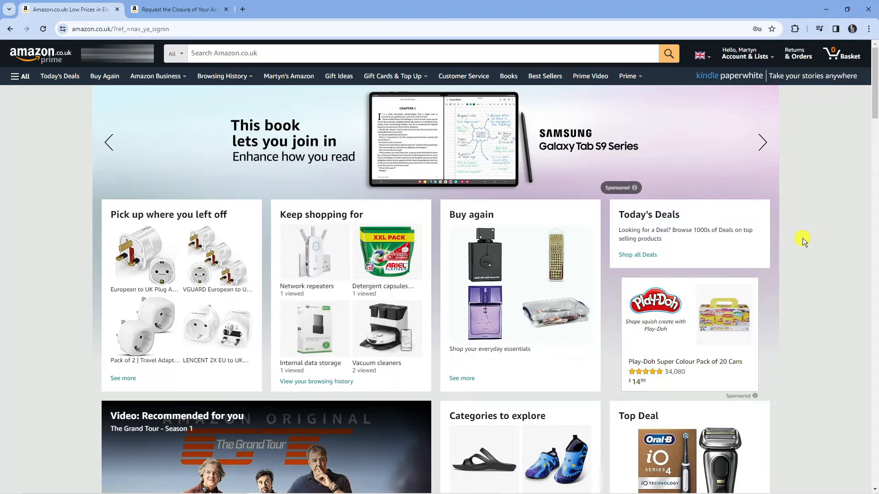
{"action": "mouse_move", "coordinate": [776, 178]}
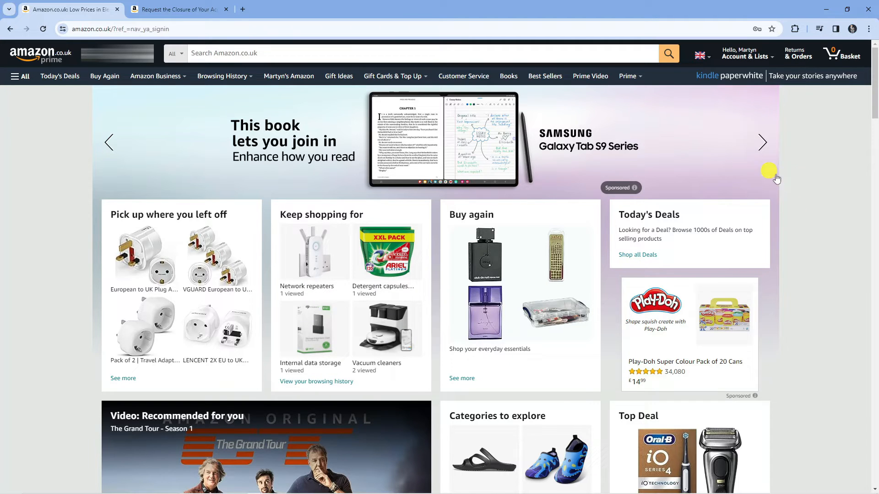
{"action": "mouse_move", "coordinate": [802, 166]}
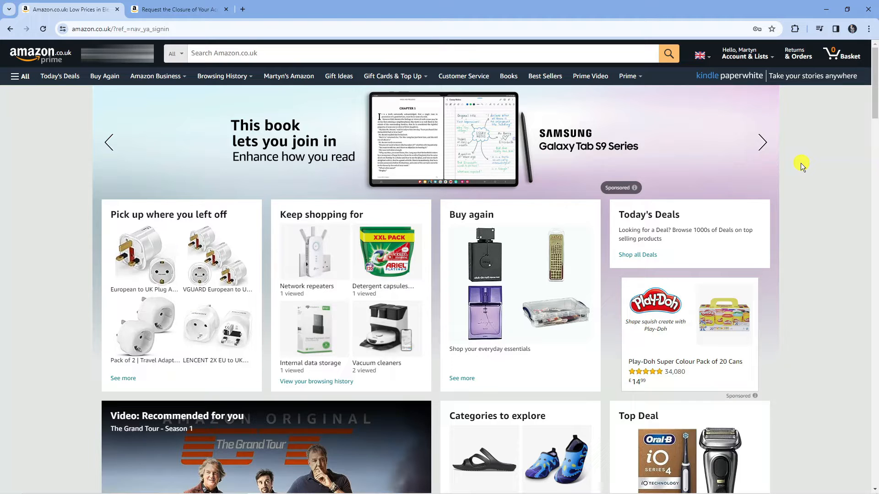
{"action": "mouse_move", "coordinate": [794, 140]}
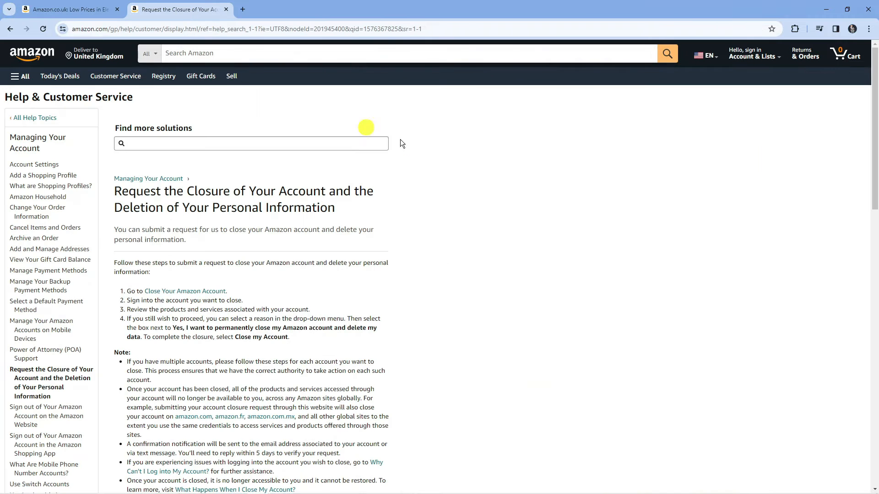
{"action": "mouse_move", "coordinate": [549, 238]}
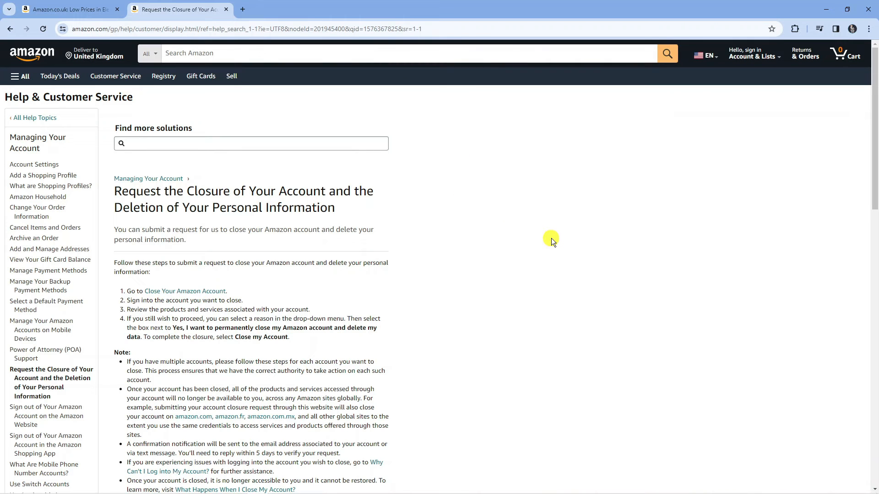
{"action": "mouse_move", "coordinate": [463, 234]}
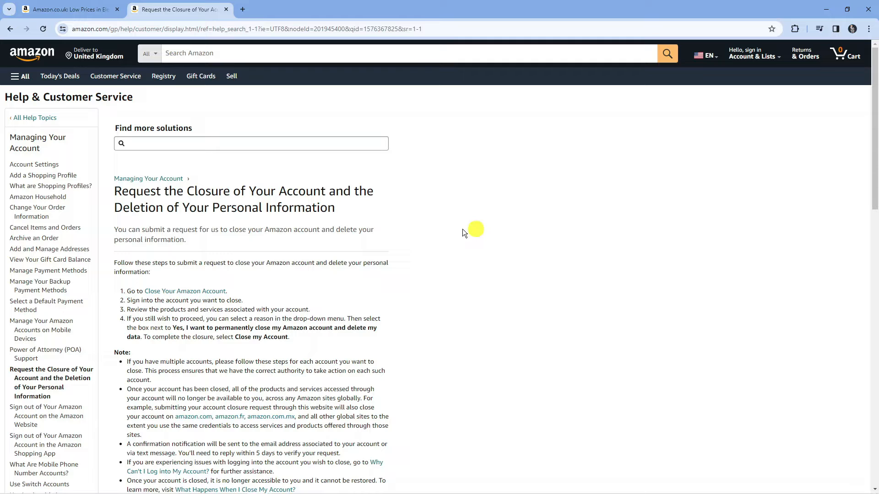
{"action": "mouse_move", "coordinate": [435, 289]}
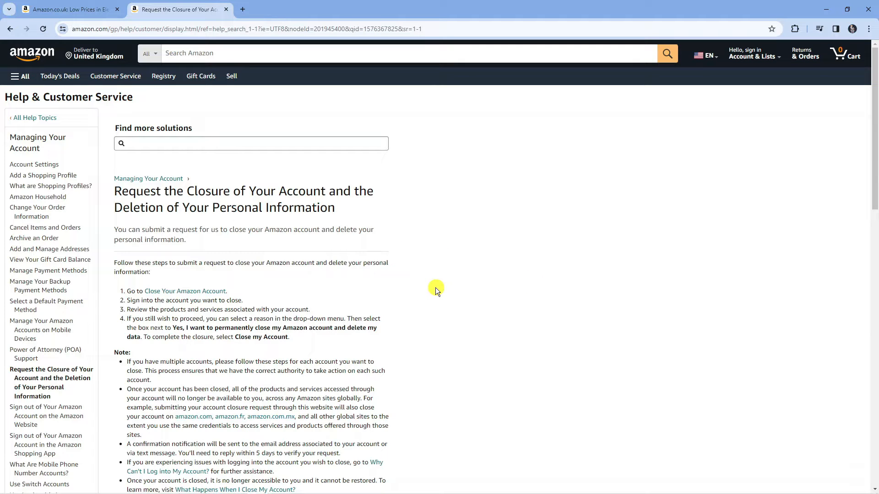
Step: Read down the account-closure help article to the notes and the Close Your Amazon Account link
{"action": "scroll", "scroll_direction": "down", "scroll_amount": 3}
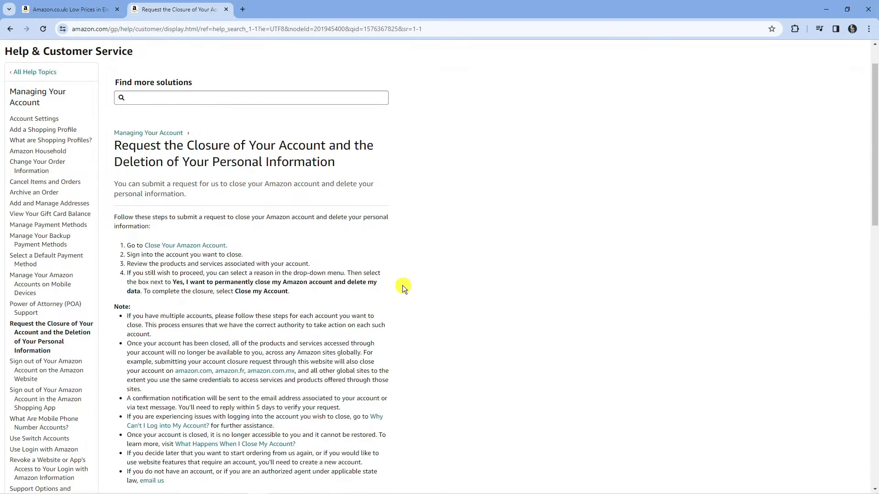
{"action": "mouse_move", "coordinate": [276, 179]}
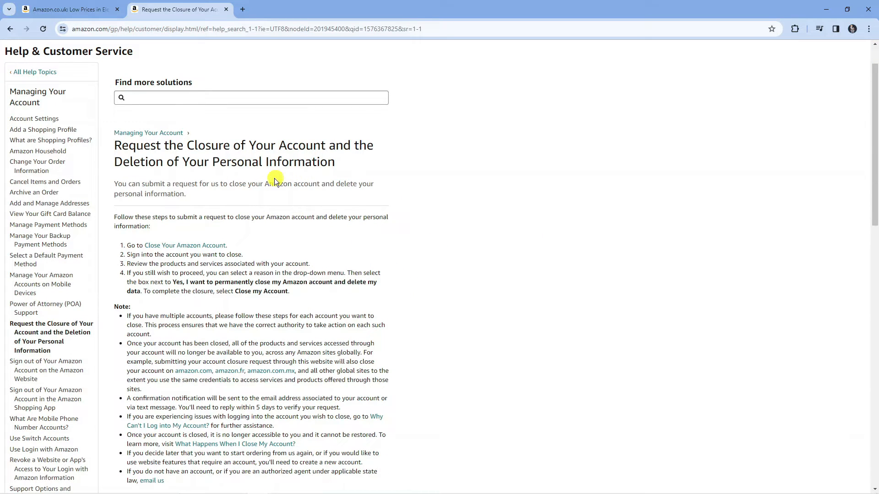
{"action": "mouse_move", "coordinate": [430, 236]}
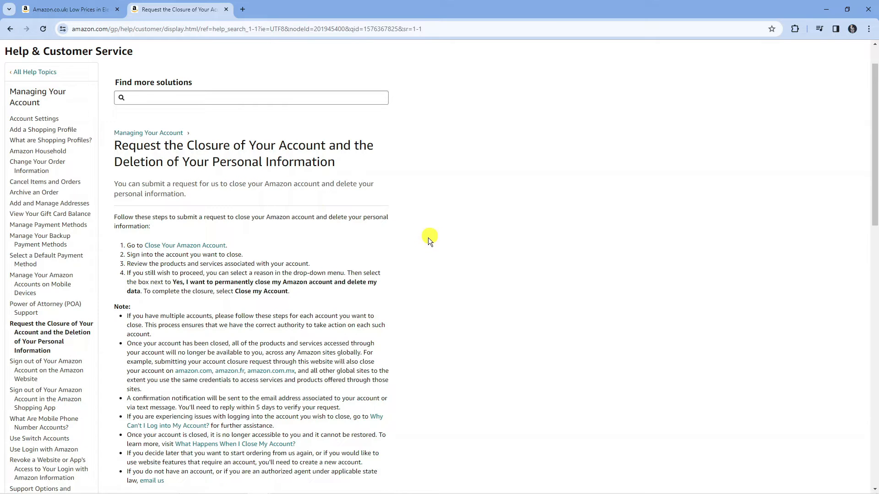
{"action": "scroll", "scroll_direction": "down", "scroll_amount": 3}
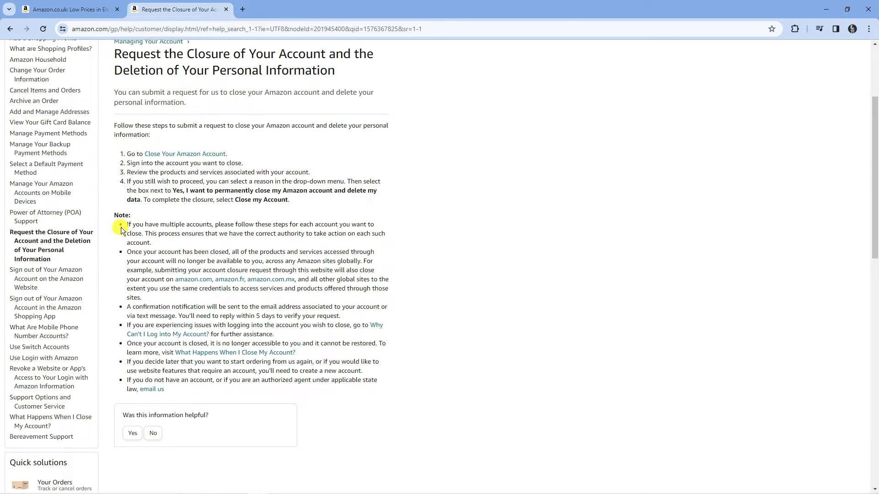
{"action": "left_click_drag", "start_coordinate": [126, 225], "coordinate": [361, 234]}
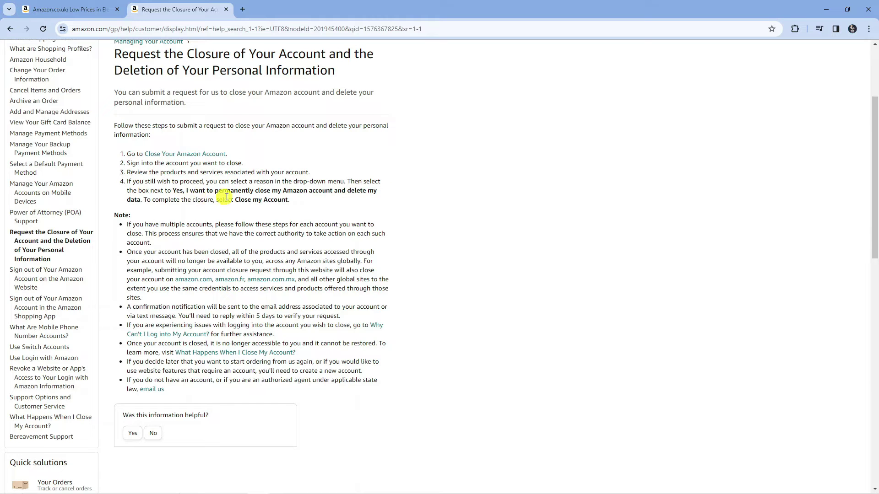
{"action": "mouse_move", "coordinate": [357, 199]}
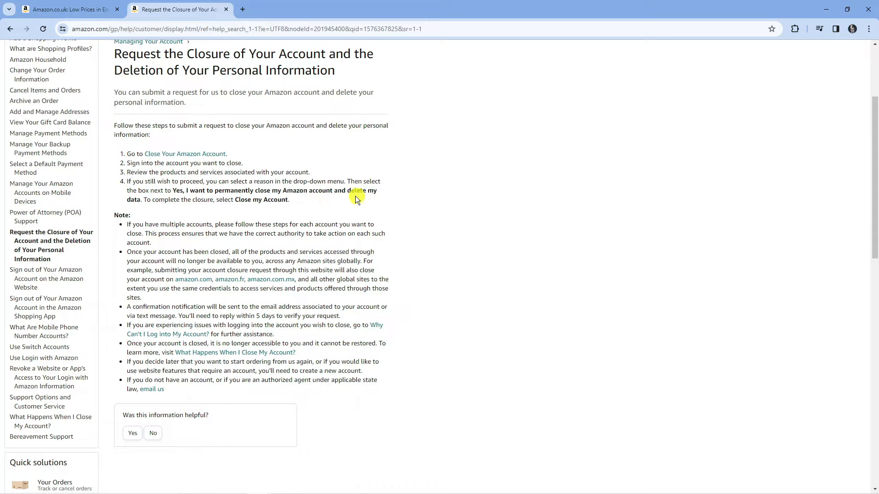
{"action": "mouse_move", "coordinate": [240, 200]}
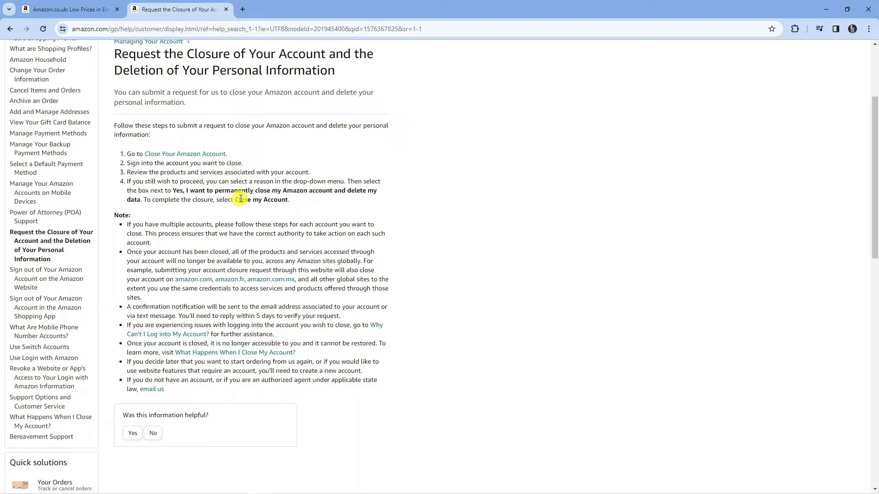
{"action": "mouse_move", "coordinate": [245, 194]}
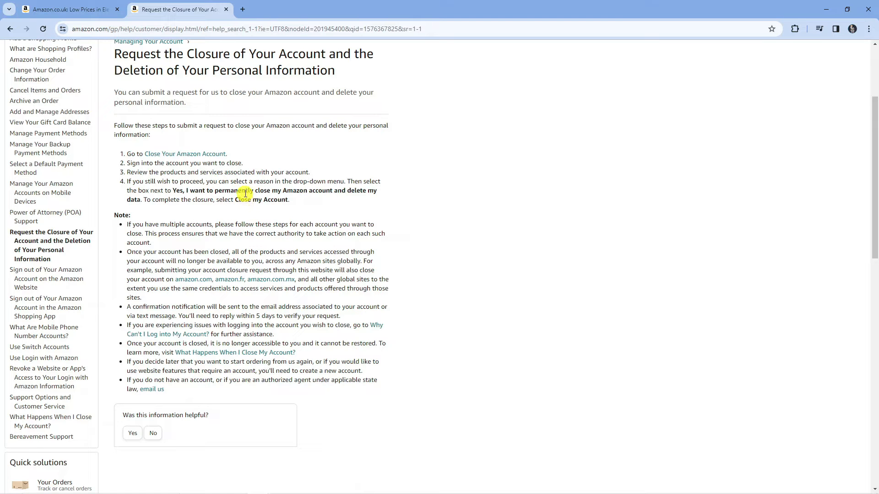
{"action": "mouse_move", "coordinate": [333, 217]}
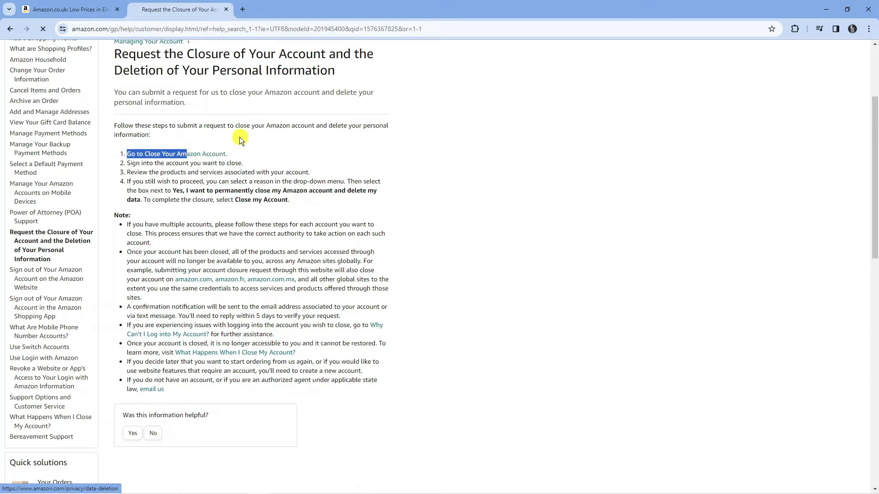
Step: Sign in with the account's Gmail address to reach the Close Your Amazon Account page
{"action": "left_click", "coordinate": [155, 154]}
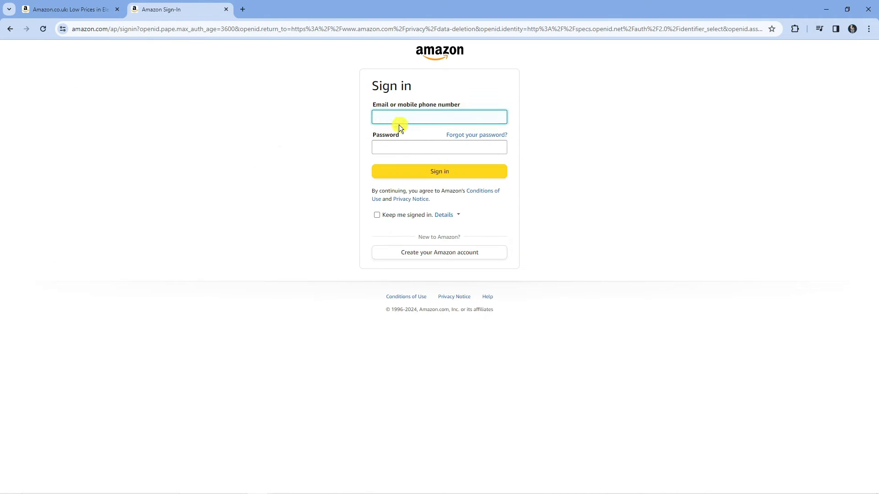
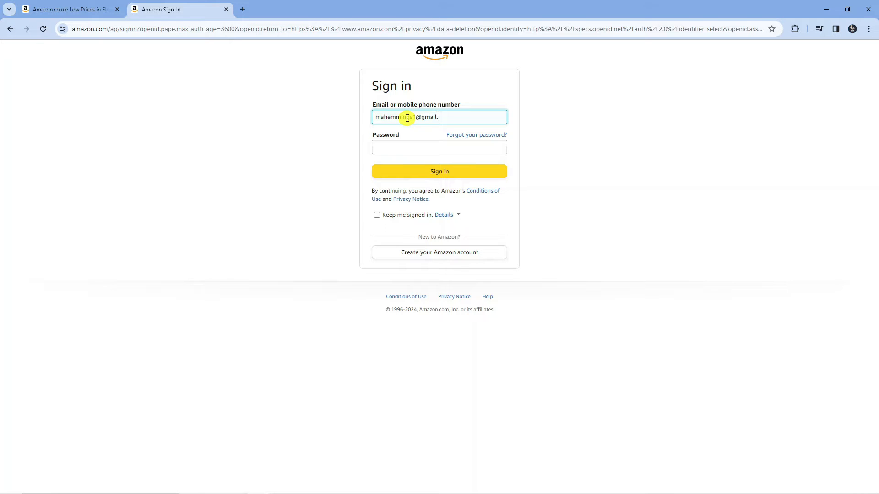
{"action": "left_click", "coordinate": [439, 171]}
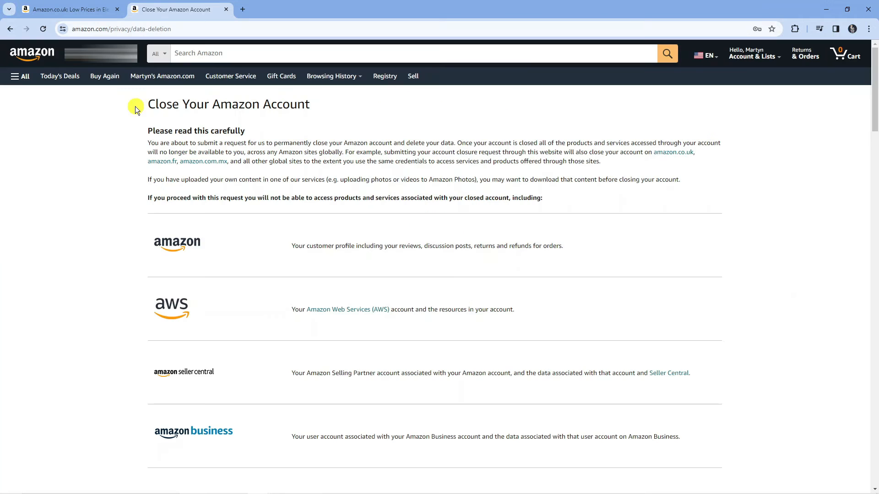
{"action": "mouse_move", "coordinate": [308, 221]}
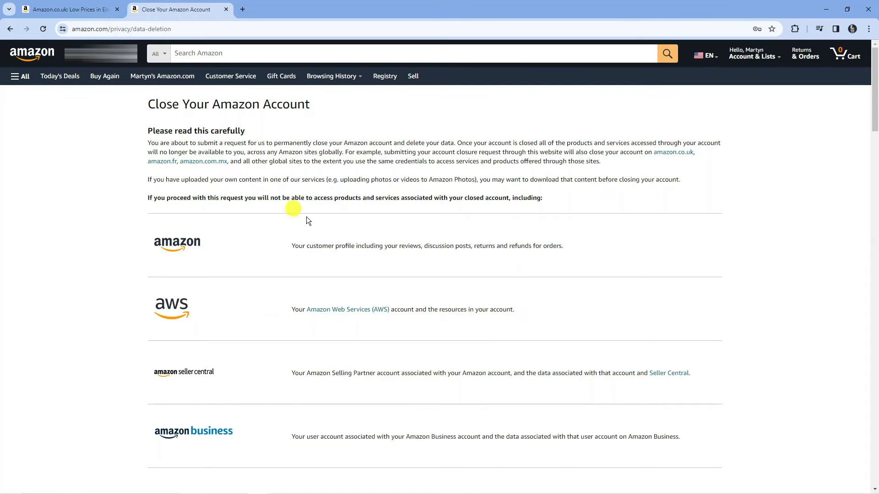
{"action": "mouse_move", "coordinate": [320, 214]}
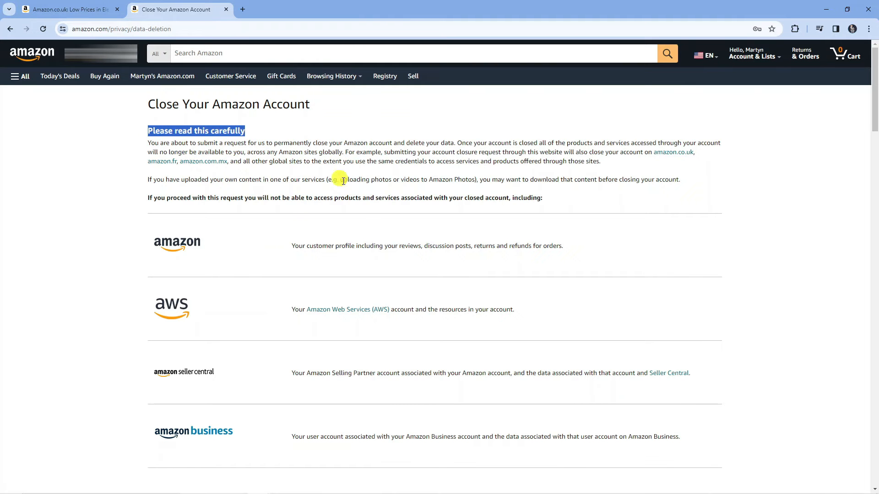
Step: Scroll past the services list to the Account Closure Is A Permanent Action warning and confirmation options
{"action": "scroll", "scroll_direction": "down", "scroll_amount": 3}
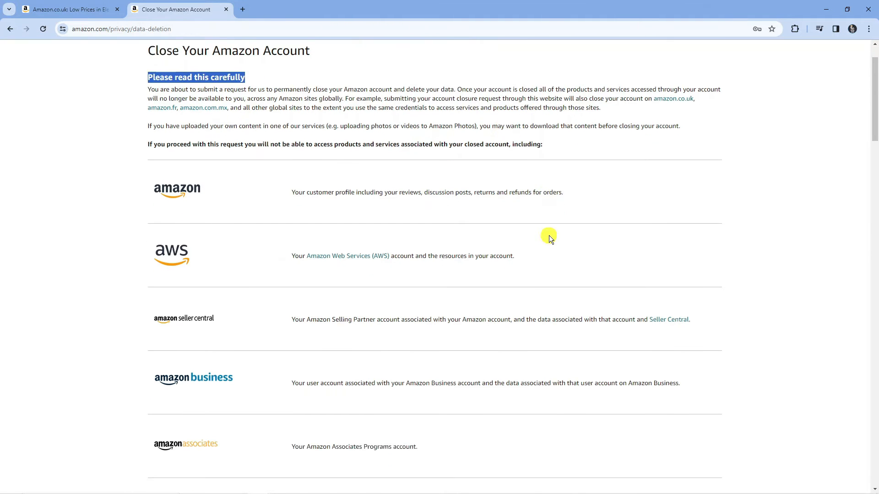
{"action": "scroll", "scroll_direction": "down", "scroll_amount": 3}
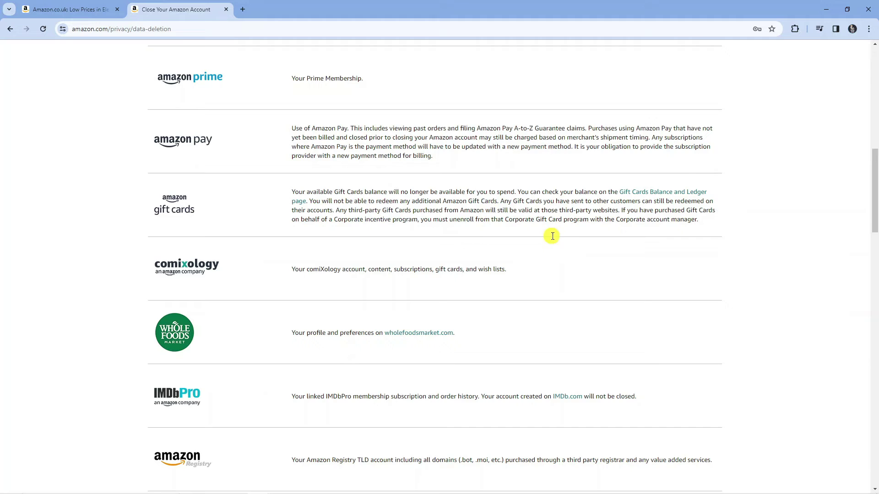
{"action": "scroll", "scroll_direction": "down", "scroll_amount": 3}
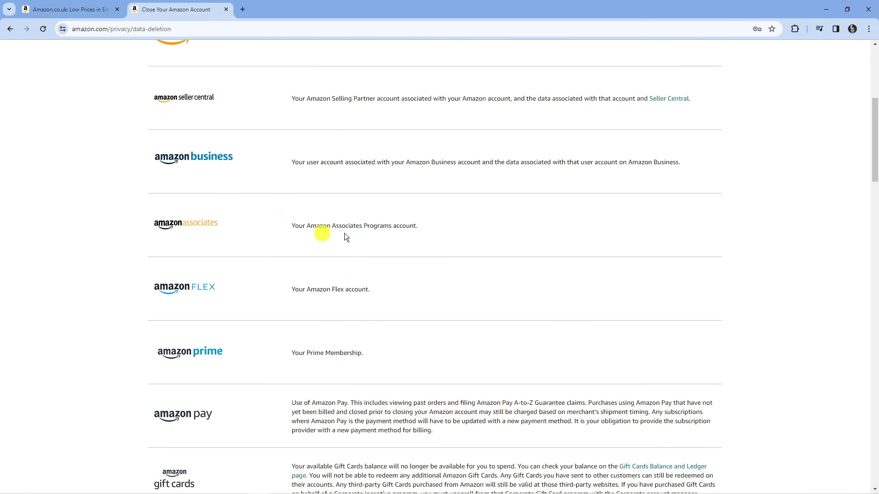
{"action": "scroll", "scroll_direction": "down", "scroll_amount": 3}
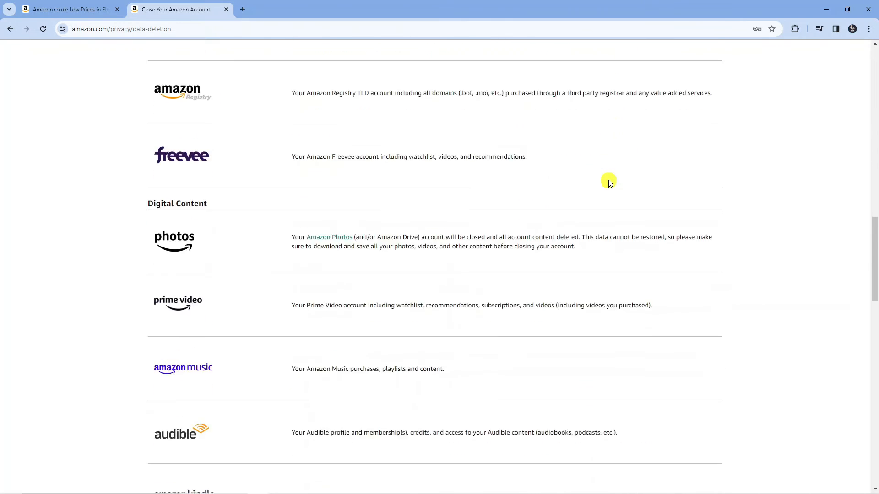
{"action": "scroll", "scroll_direction": "down", "scroll_amount": 3}
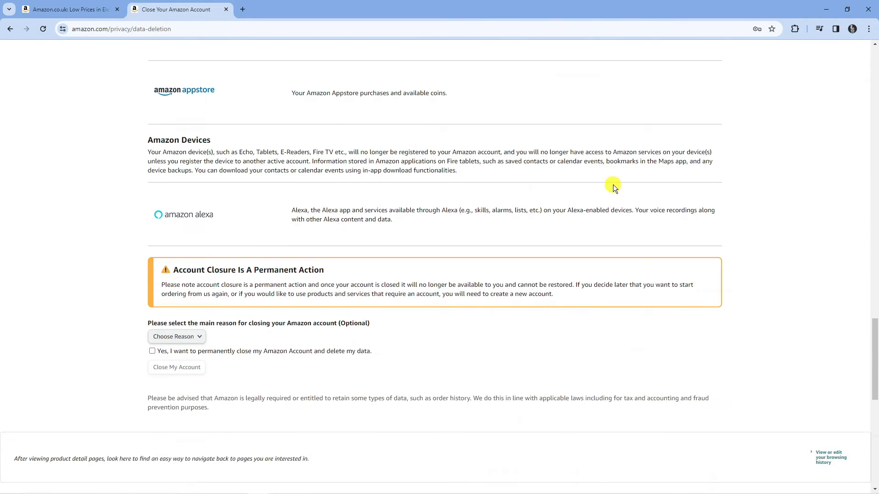
{"action": "scroll", "scroll_direction": "down", "scroll_amount": 3}
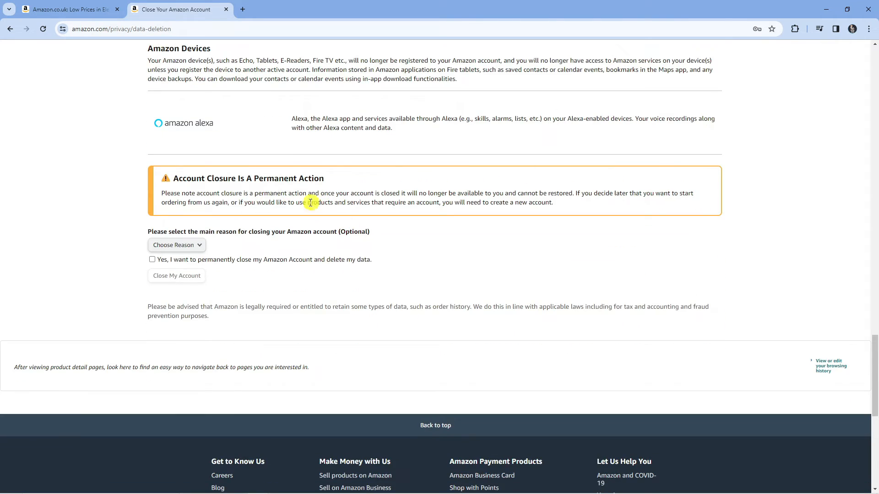
{"action": "mouse_move", "coordinate": [335, 179]}
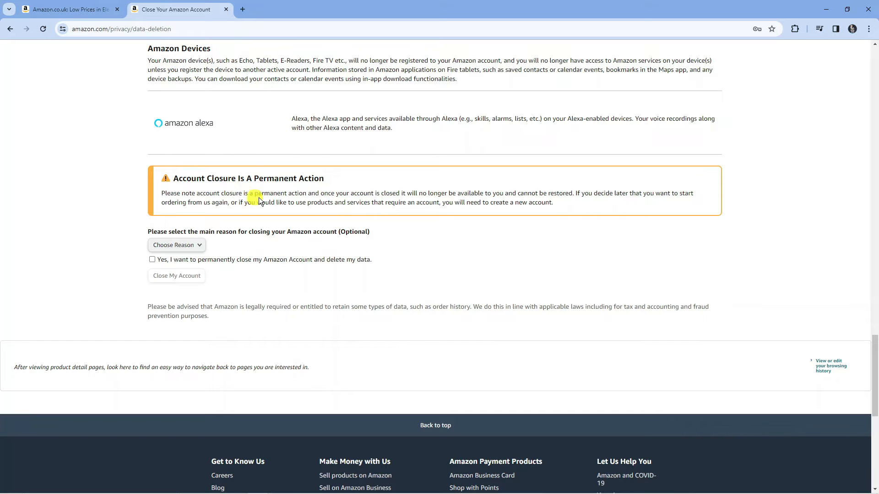
{"action": "mouse_move", "coordinate": [432, 202]}
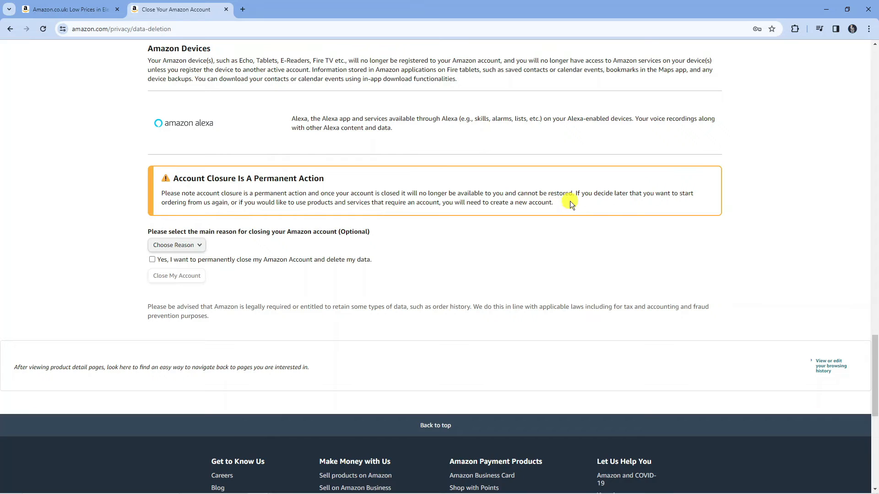
{"action": "mouse_move", "coordinate": [663, 202]}
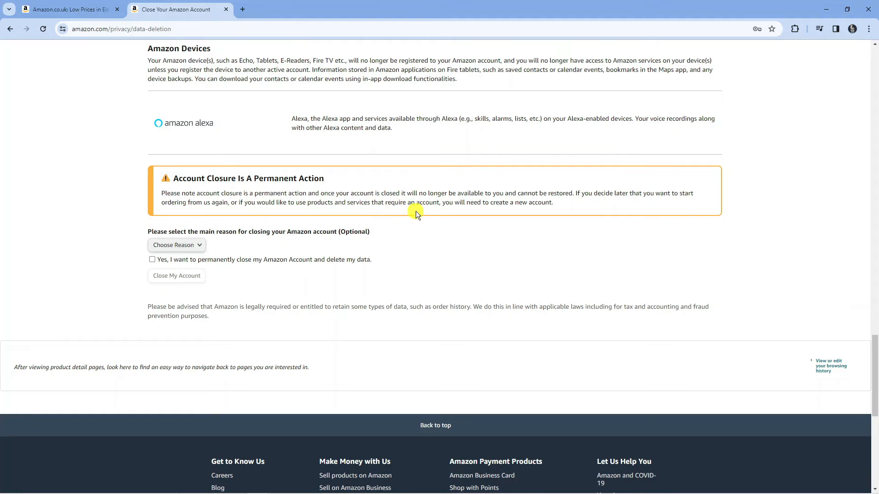
{"action": "mouse_move", "coordinate": [460, 218]}
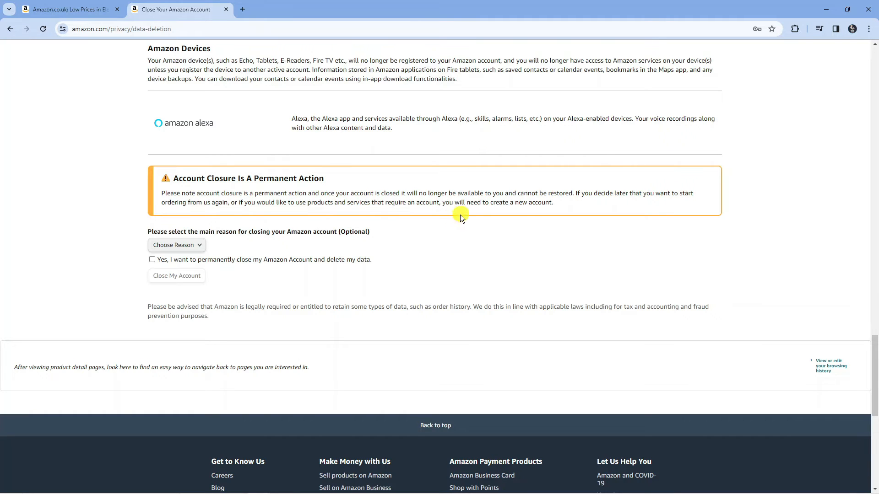
{"action": "mouse_move", "coordinate": [575, 221]}
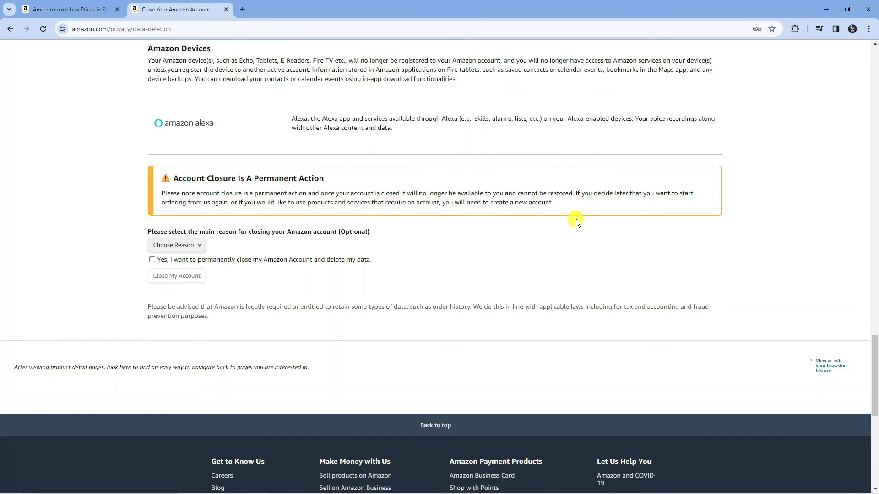
{"action": "mouse_move", "coordinate": [474, 224]}
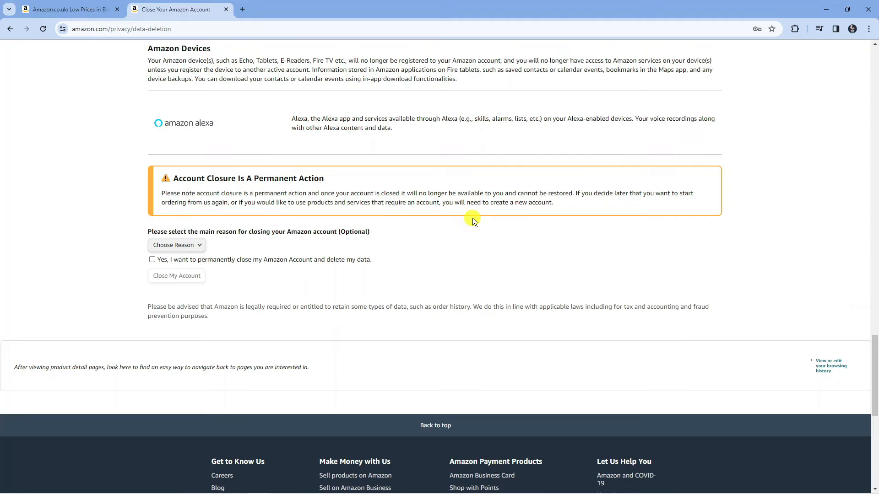
{"action": "mouse_move", "coordinate": [199, 247]}
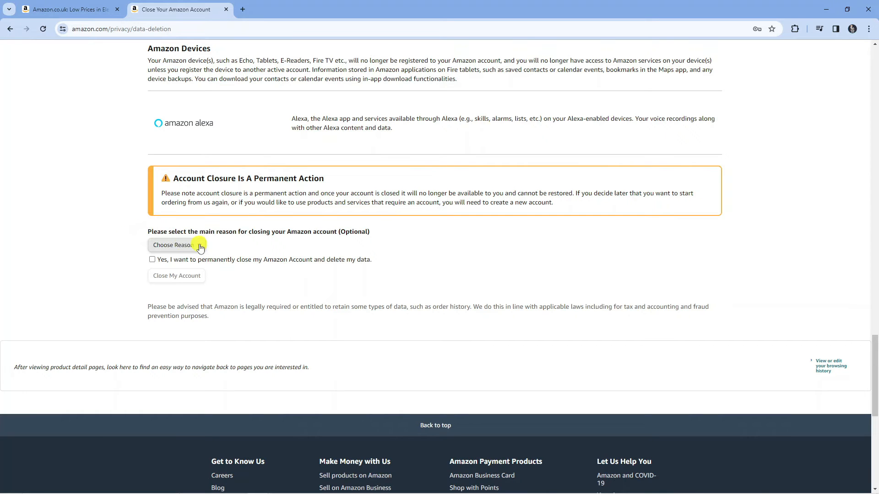
{"action": "left_click", "coordinate": [176, 245]}
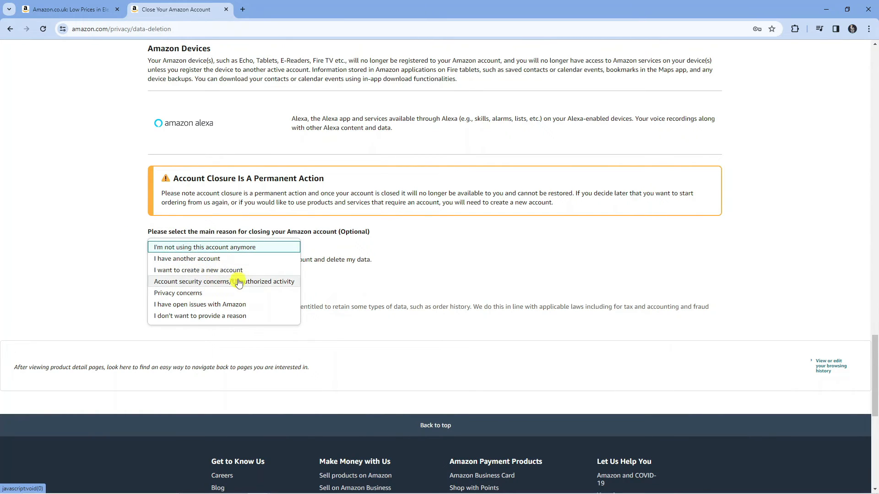
{"action": "mouse_move", "coordinate": [246, 273]}
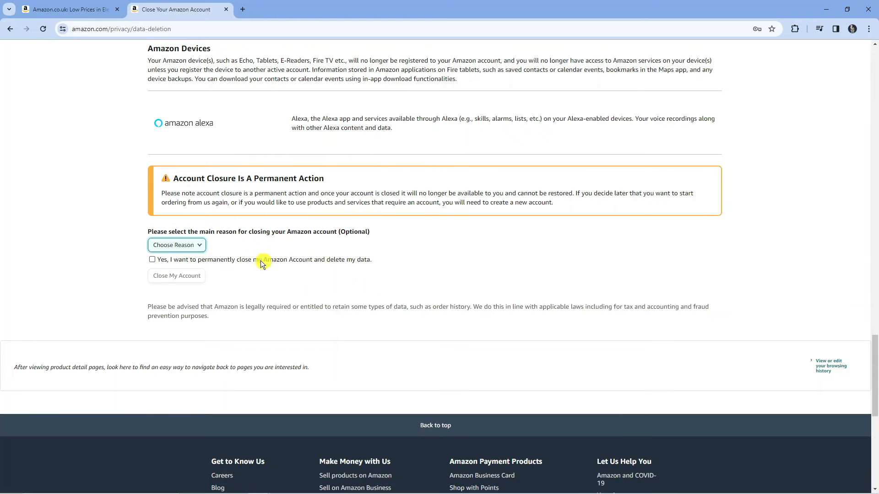
{"action": "mouse_move", "coordinate": [269, 264]}
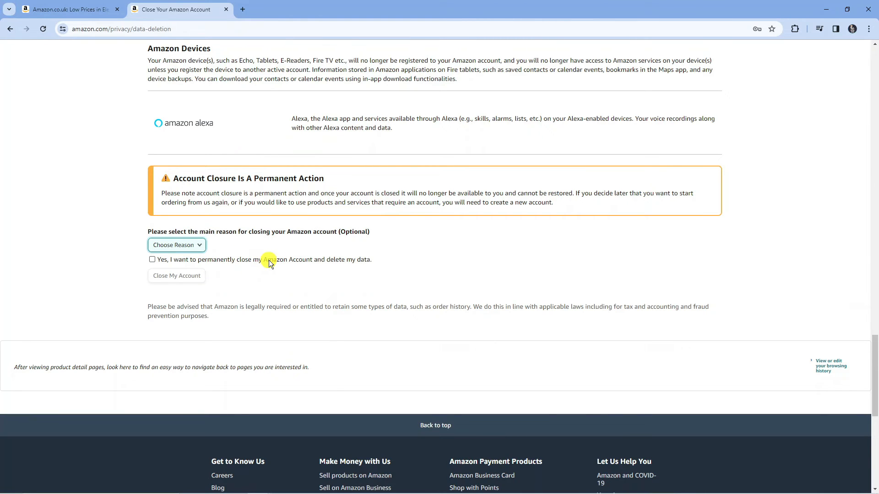
Step: Tick 'Yes, I want to permanently close my Amazon Account and delete my data'
{"action": "left_click", "coordinate": [152, 260]}
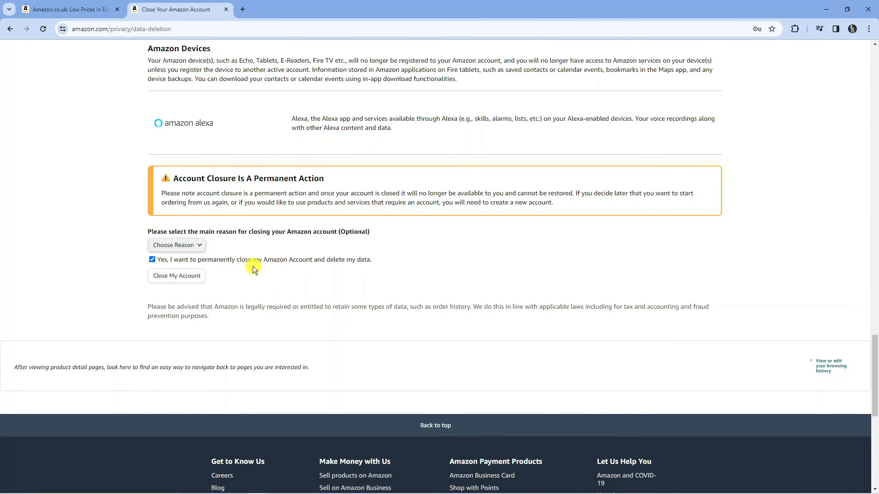
{"action": "mouse_move", "coordinate": [180, 278]}
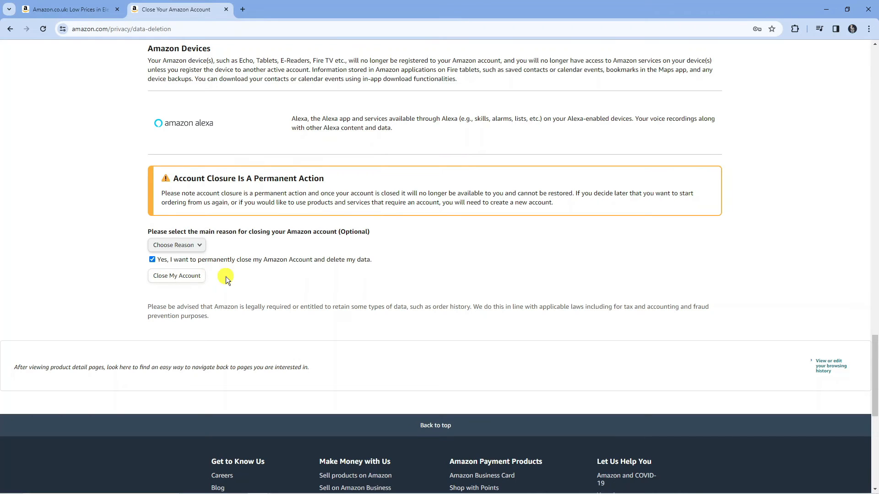
{"action": "mouse_move", "coordinate": [145, 317]}
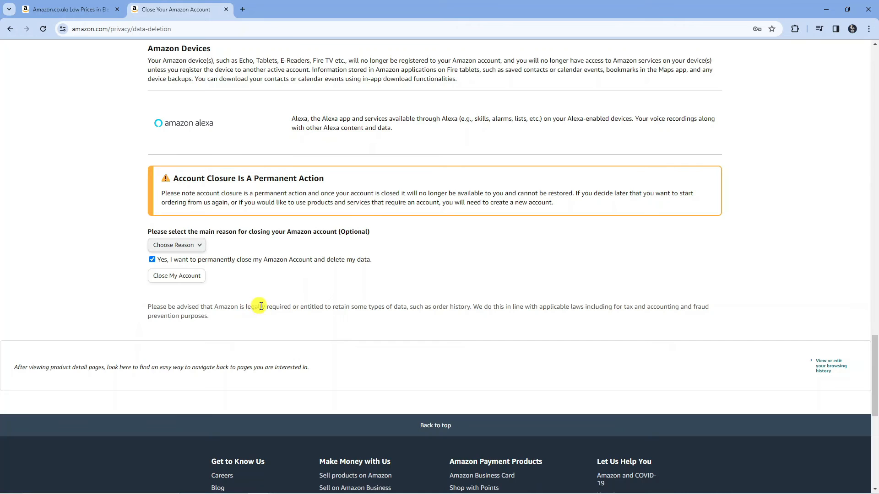
{"action": "mouse_move", "coordinate": [351, 308]}
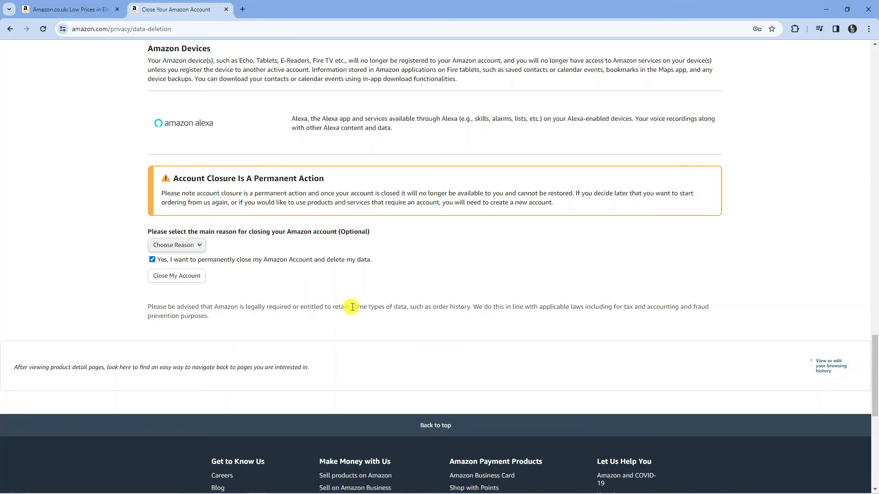
{"action": "mouse_move", "coordinate": [412, 321]}
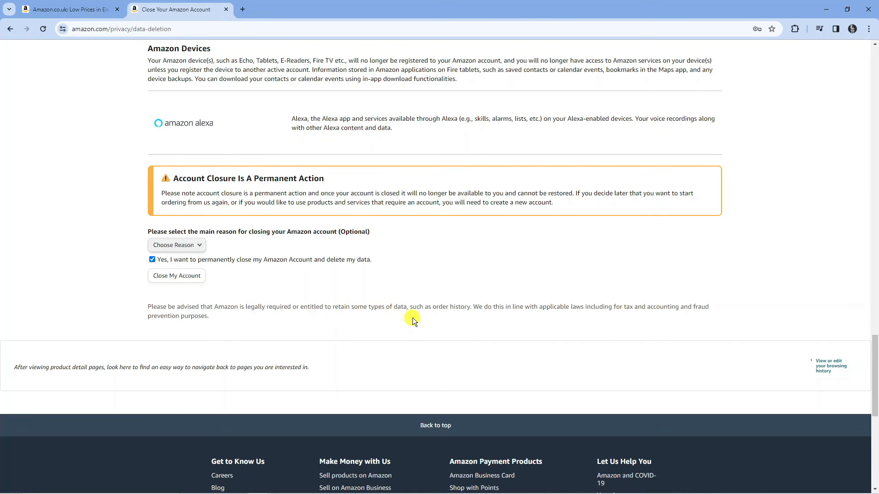
{"action": "mouse_move", "coordinate": [590, 314]}
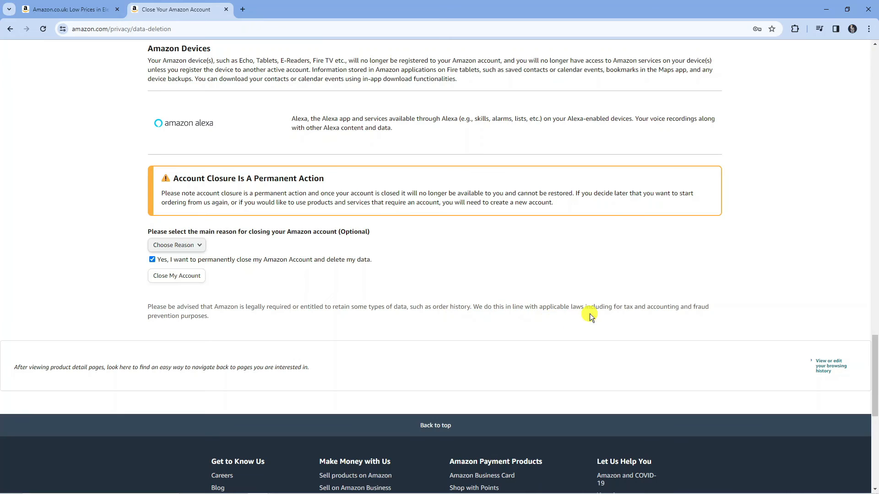
{"action": "mouse_move", "coordinate": [683, 316]}
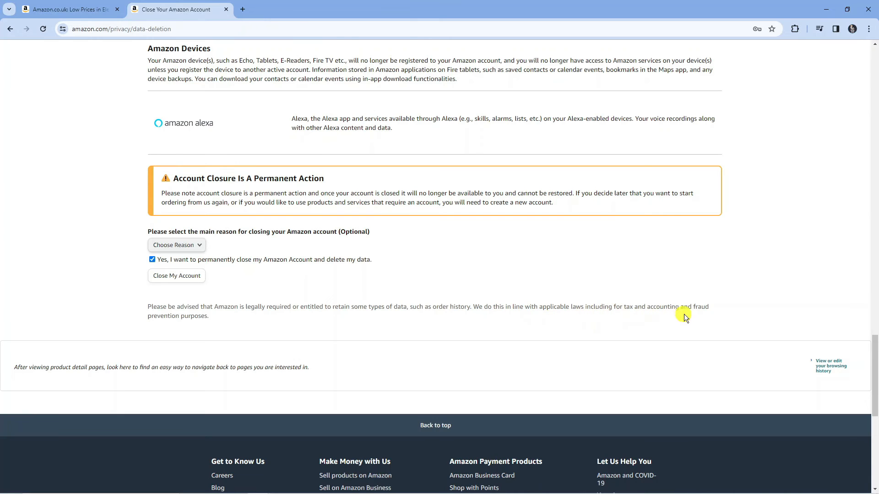
{"action": "mouse_move", "coordinate": [214, 320]}
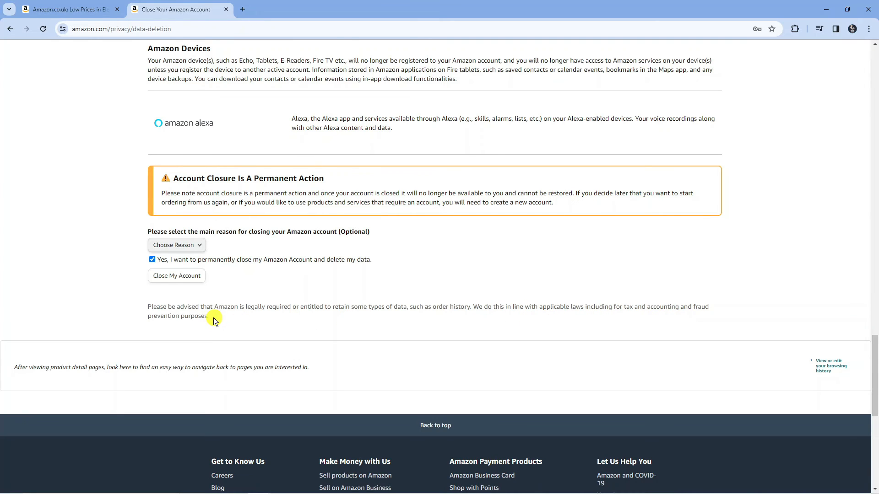
{"action": "mouse_move", "coordinate": [282, 304]}
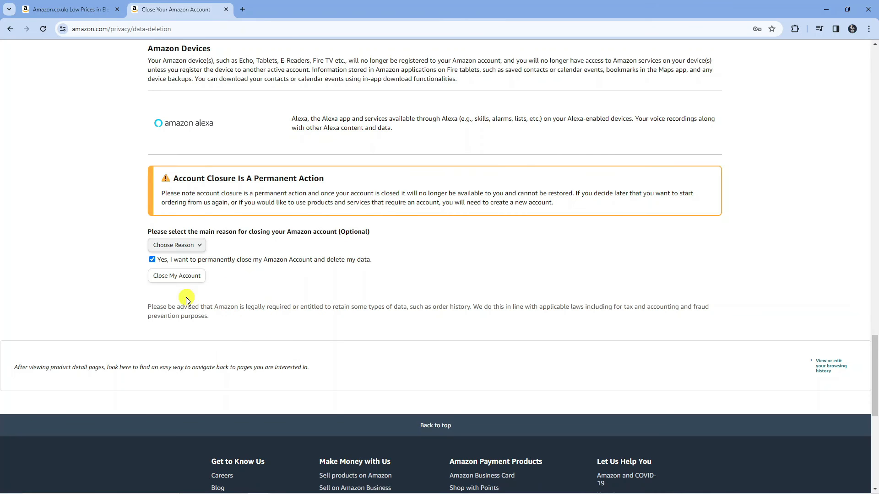
{"action": "mouse_move", "coordinate": [254, 295]}
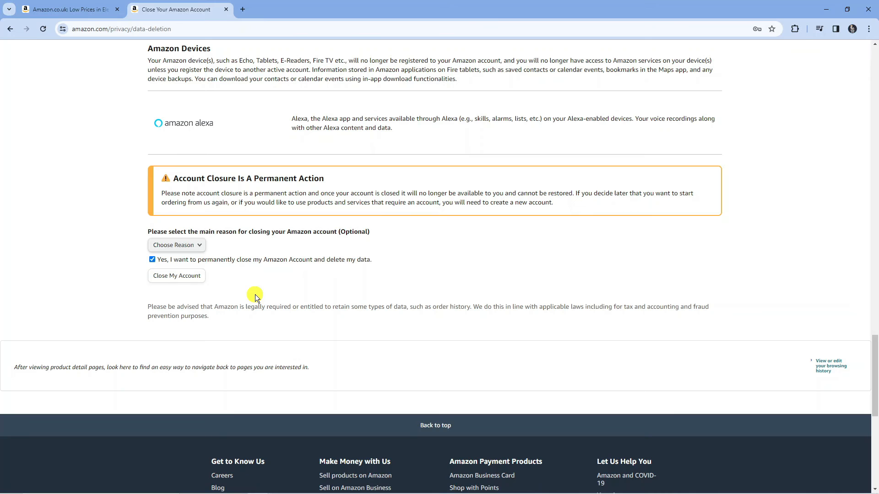
{"action": "mouse_move", "coordinate": [586, 363]}
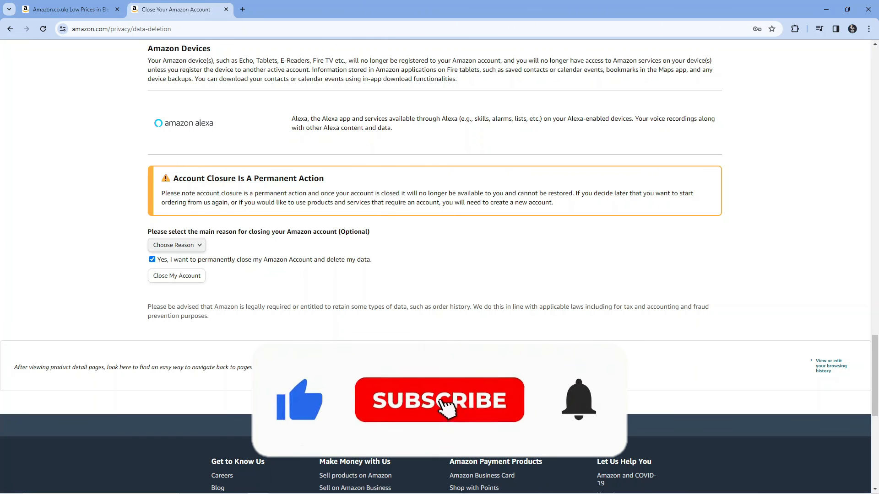
{"action": "left_click", "coordinate": [440, 401]}
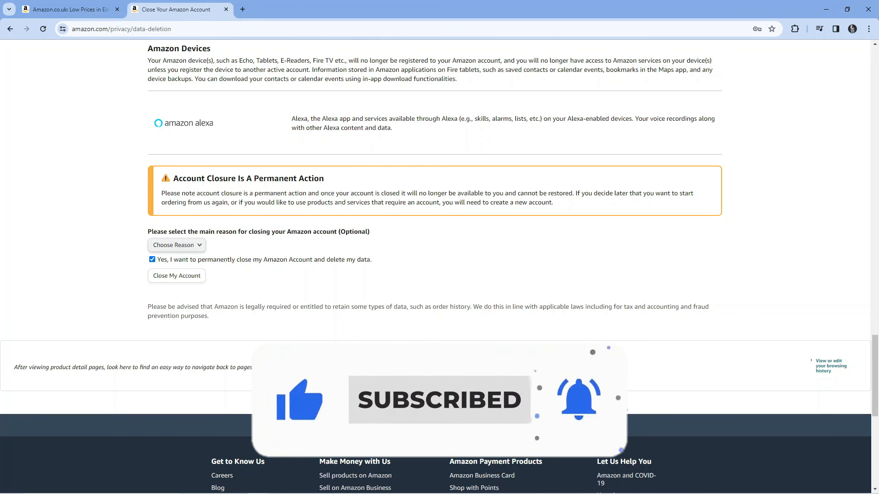